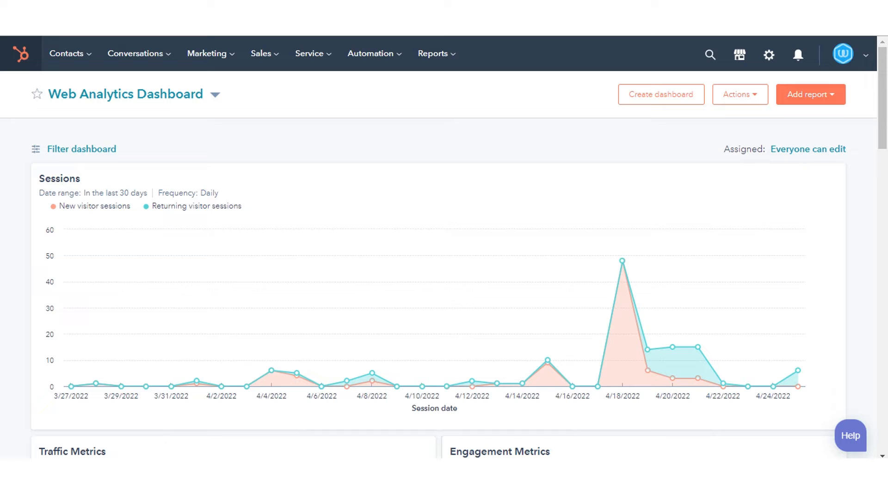
{"action": "mouse_move", "coordinate": [207, 54]}
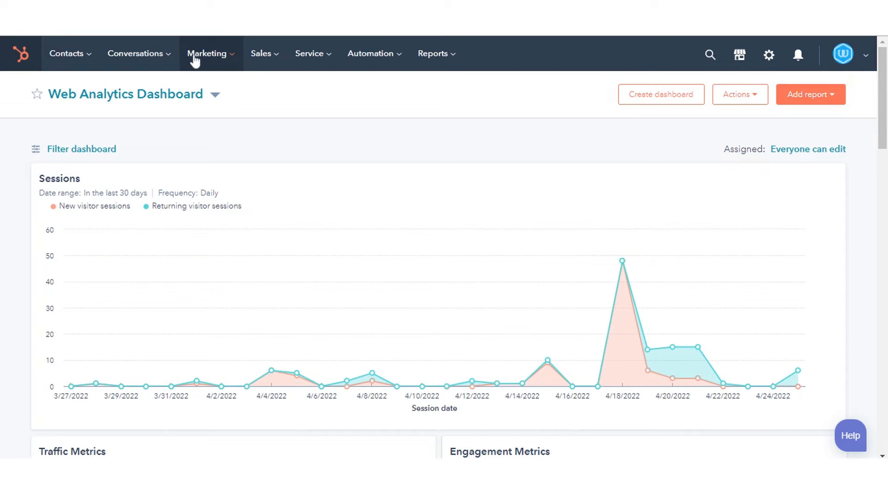
- From Marketing > Landing Pages, choose Run a test on the Test HubSpot row
{"action": "left_click", "coordinate": [206, 54]}
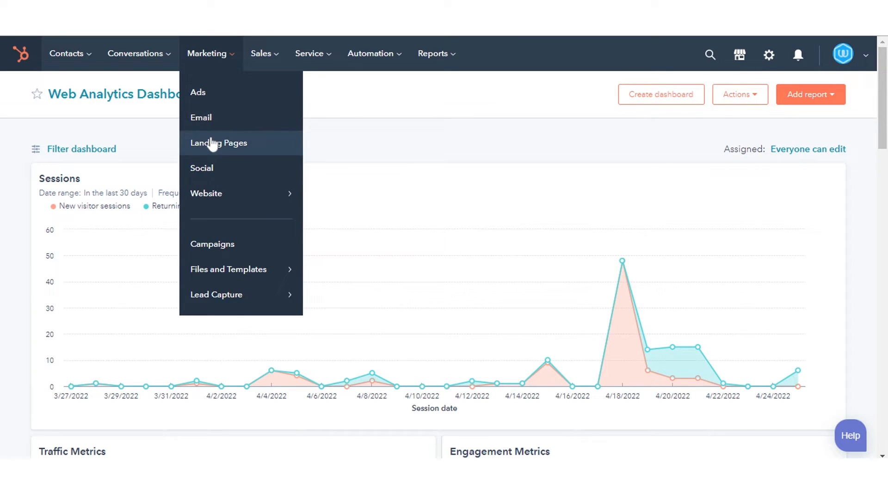
{"action": "left_click", "coordinate": [212, 143]}
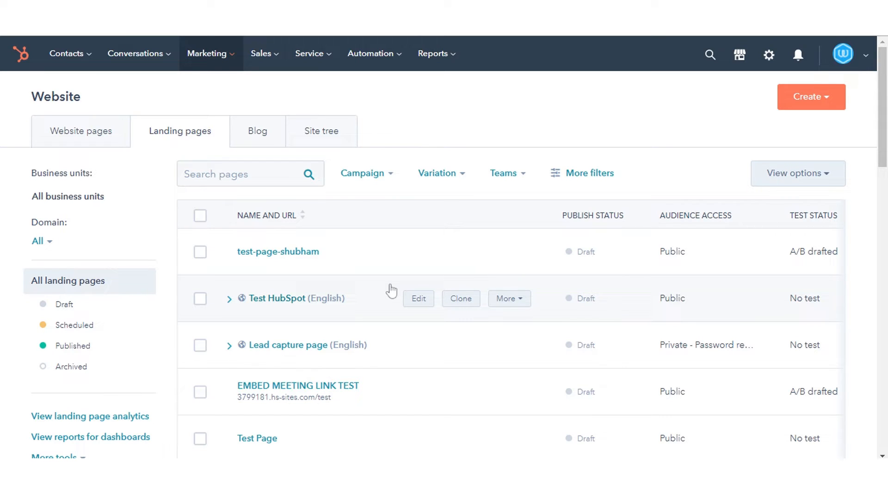
{"action": "left_click", "coordinate": [508, 299]}
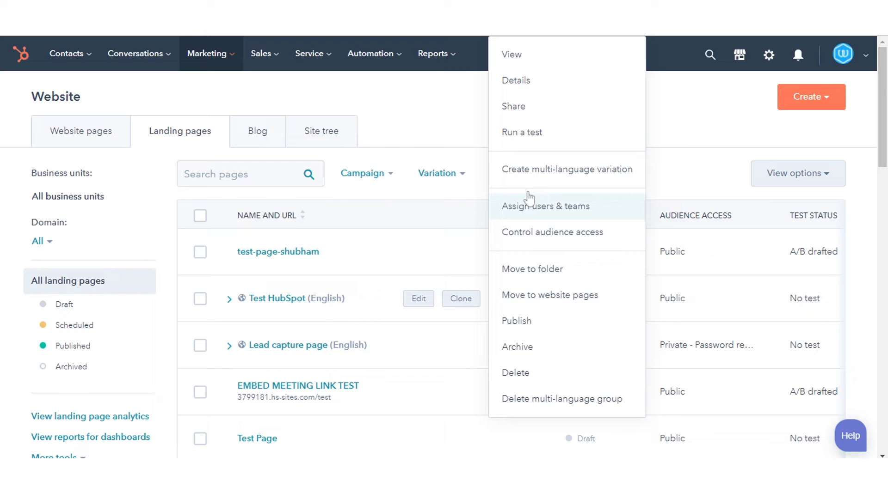
{"action": "left_click", "coordinate": [511, 54]}
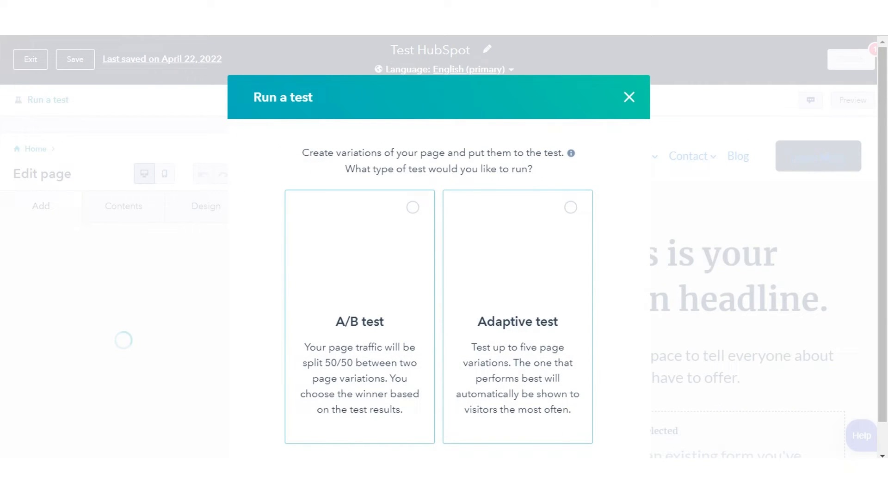
- Choose A/B test and create the variation named 'Test HubSpot (B)'
{"action": "left_click", "coordinate": [359, 317]}
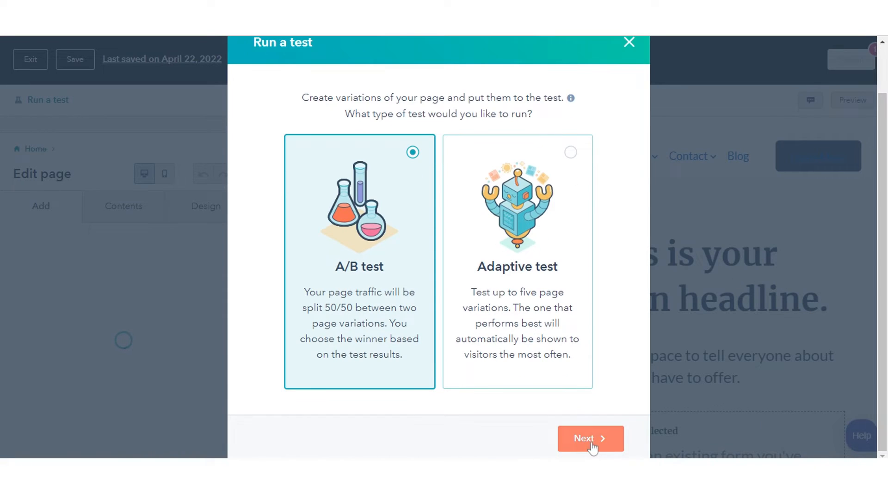
{"action": "left_click", "coordinate": [590, 439]}
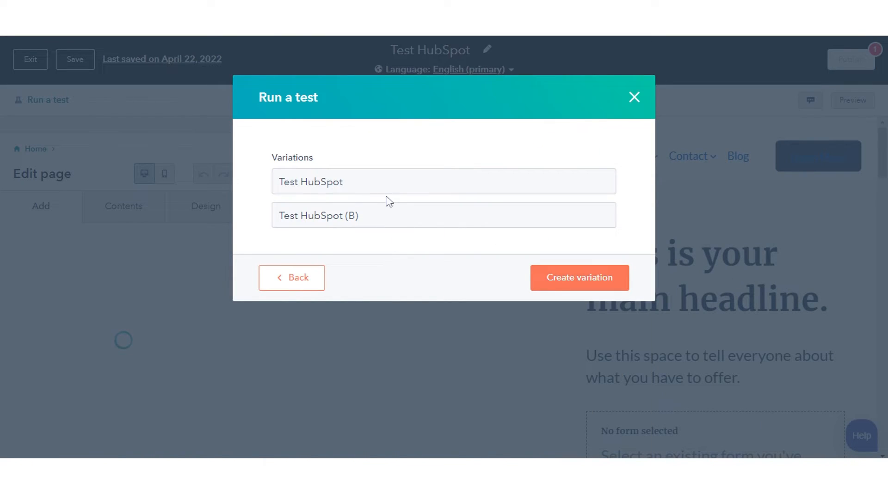
{"action": "left_click", "coordinate": [443, 215]}
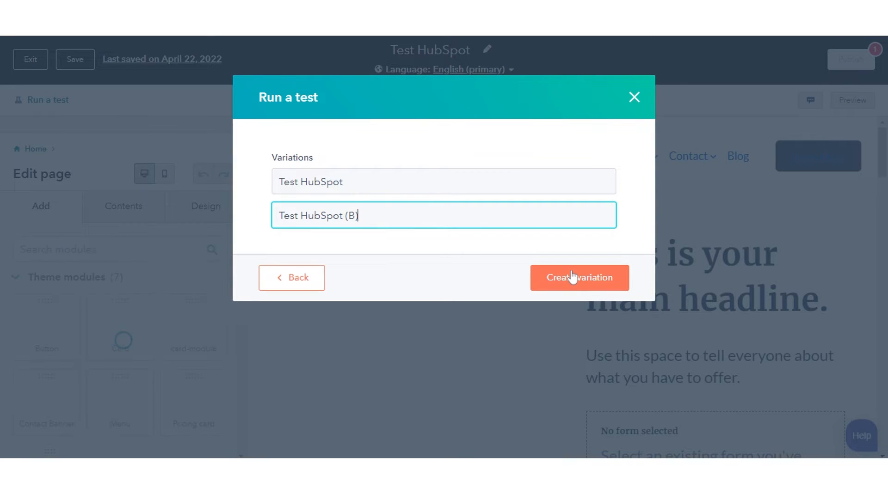
{"action": "left_click", "coordinate": [579, 277]}
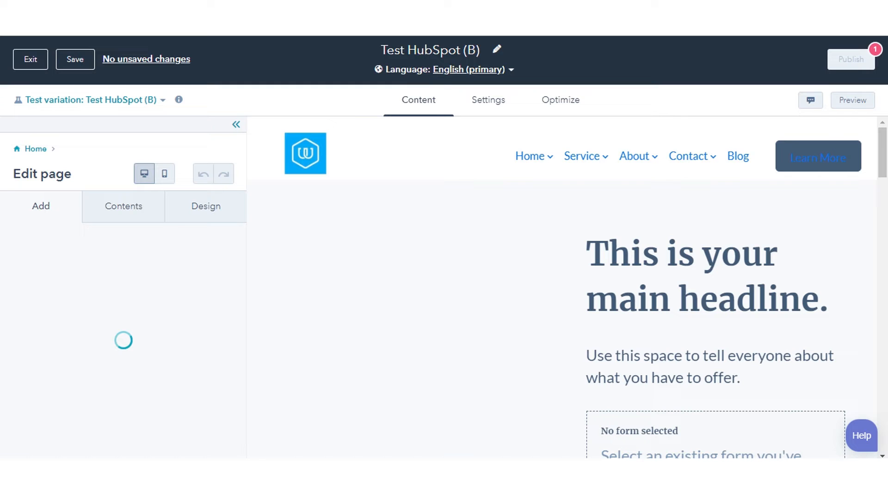
- Save the Test HubSpot (B) variation and scroll through the page preview sections
{"action": "left_click", "coordinate": [75, 59]}
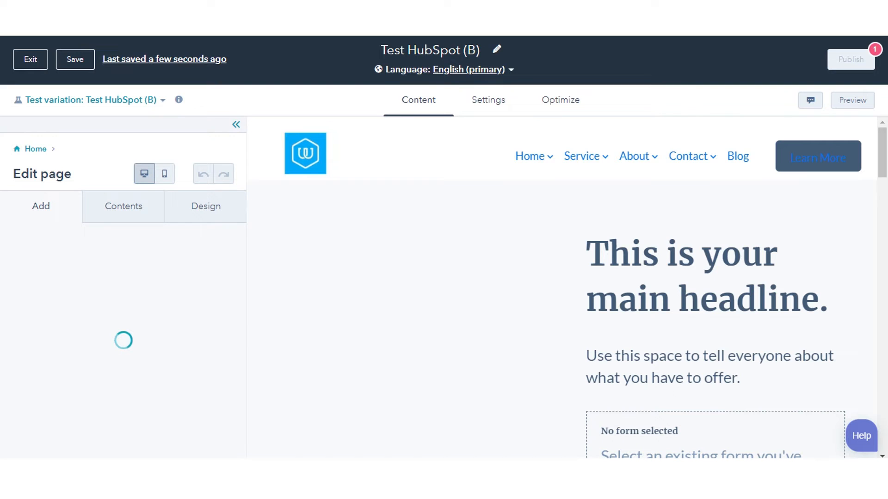
{"action": "left_click", "coordinate": [40, 205]}
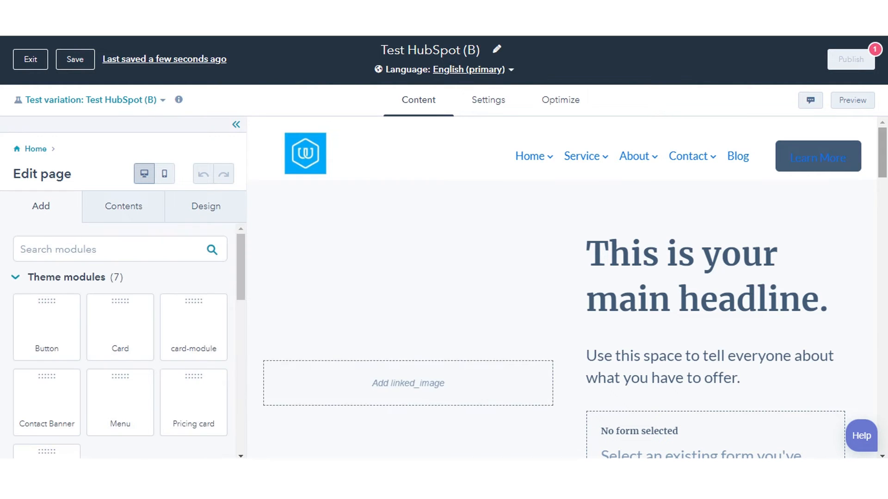
{"action": "scroll", "scroll_direction": "down", "scroll_amount": 3}
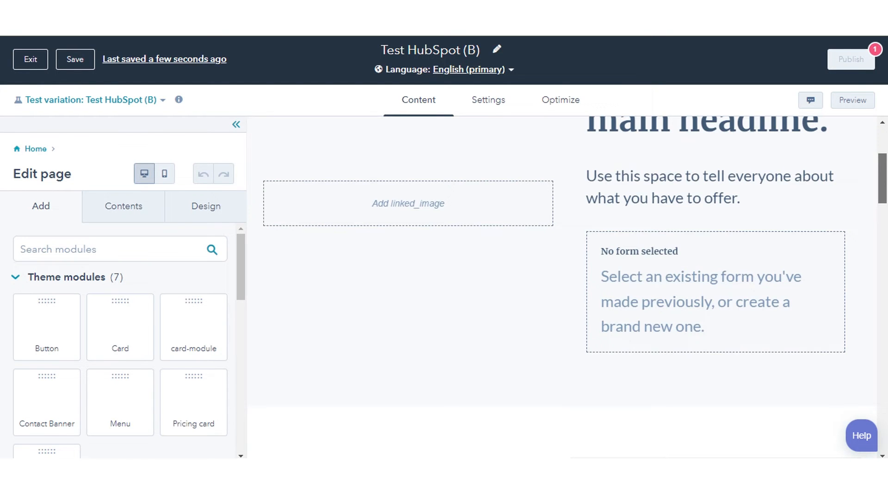
{"action": "scroll", "scroll_direction": "down", "scroll_amount": 3}
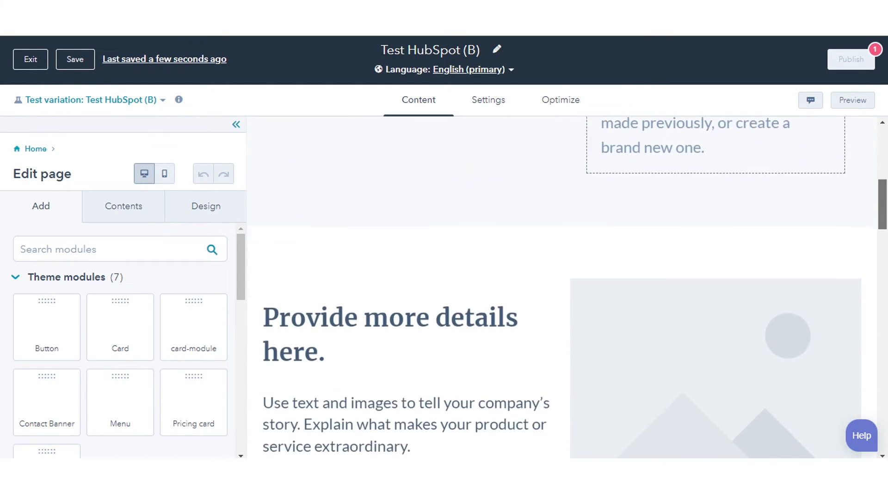
{"action": "scroll", "scroll_direction": "up", "scroll_amount": 3}
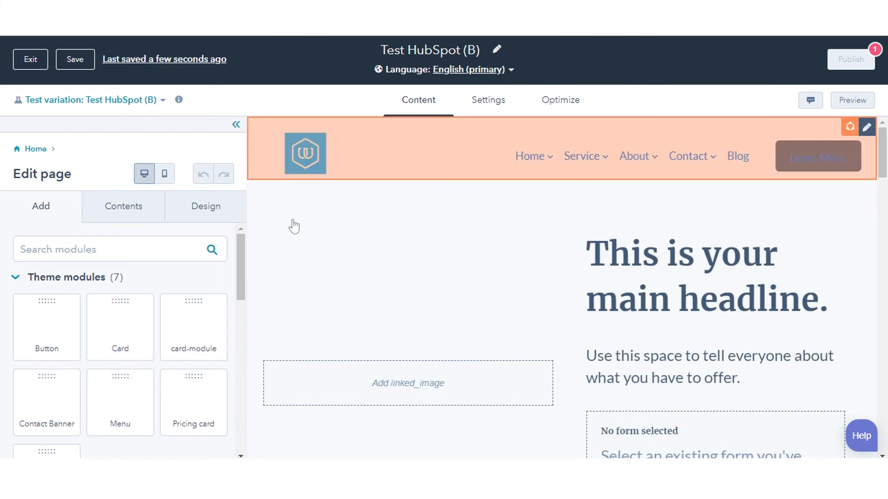
- Show the Contents list: website header, then image, rich text and form modules
{"action": "left_click", "coordinate": [123, 205]}
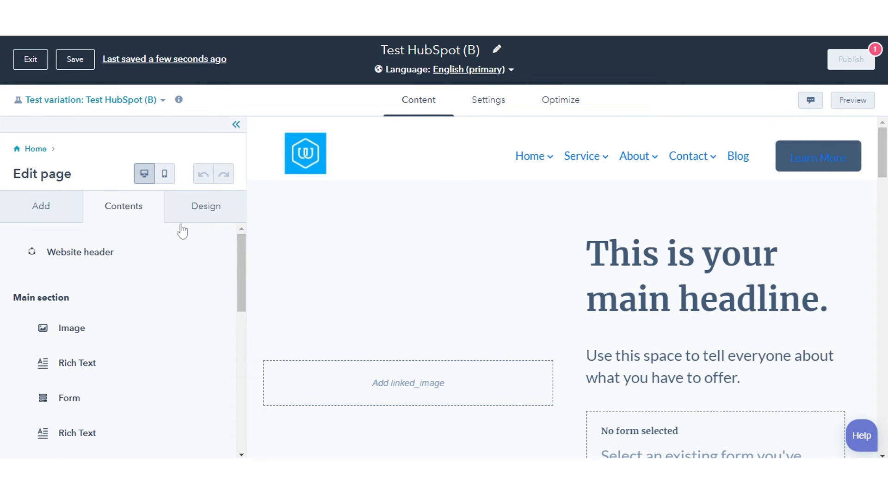
{"action": "left_click", "coordinate": [79, 252]}
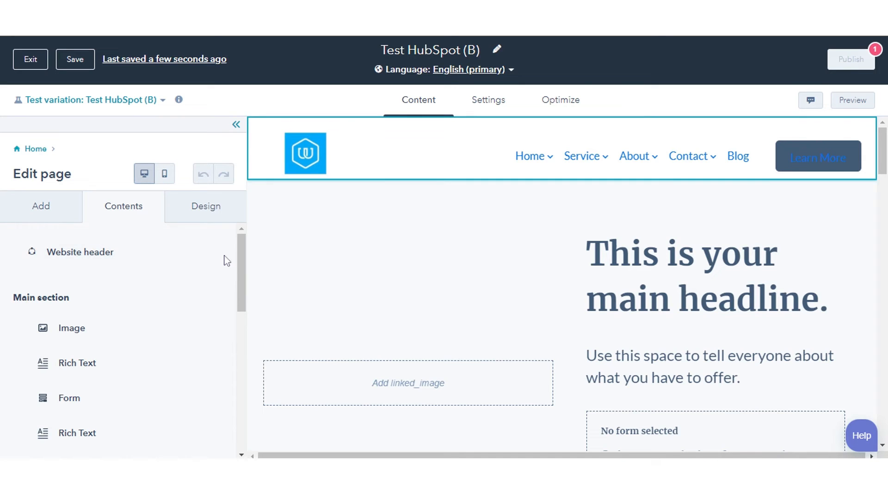